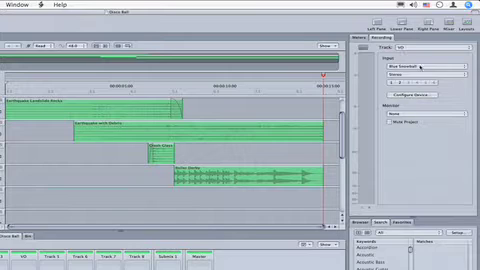
Step: Set the VO track's recording input to the Blue Snowball microphone
{"action": "left_click", "coordinate": [405, 67]}
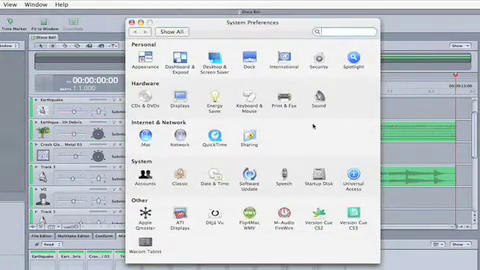
Step: Open the Sound input settings in System Preferences to confirm the Blue Snowball device
{"action": "left_click", "coordinate": [320, 95]}
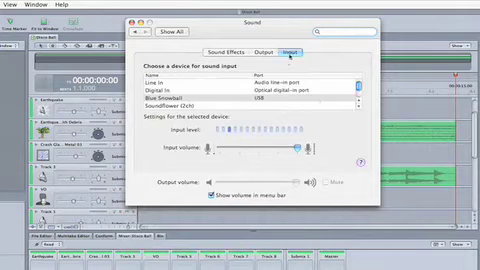